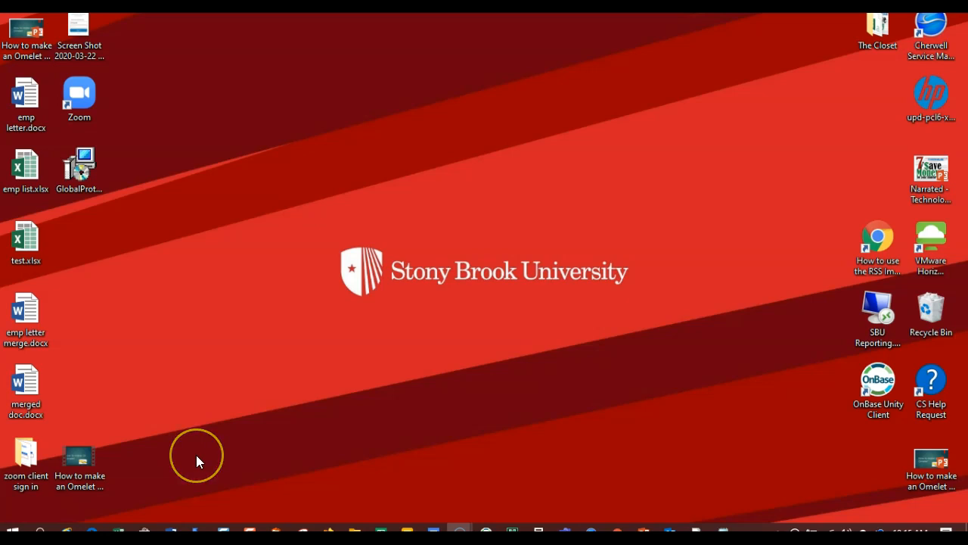
# Step: Open the Windows Sound settings page from the taskbar speaker icon
pyautogui.click(8, 529)
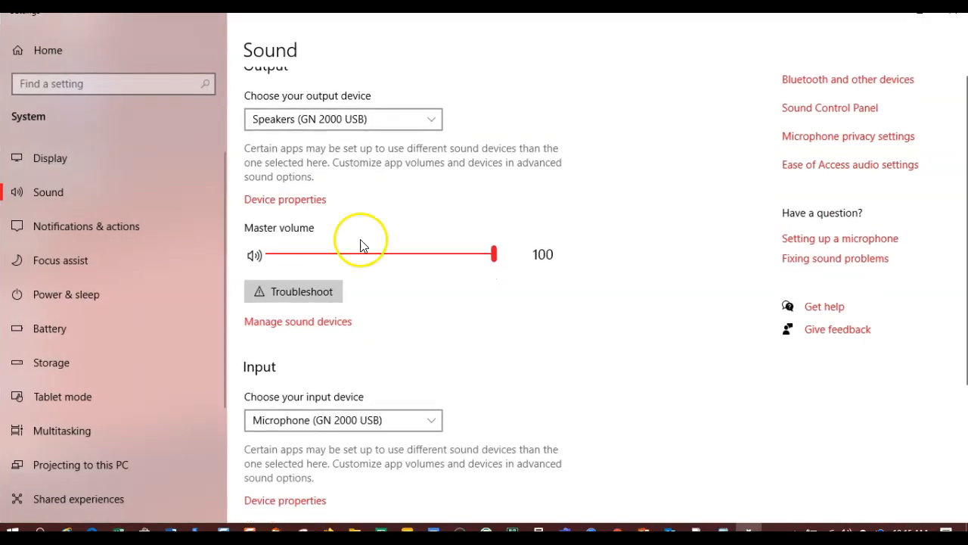
# Step: Select Microphone (GN 2000 USB) as the Windows input device
pyautogui.scroll(-3)
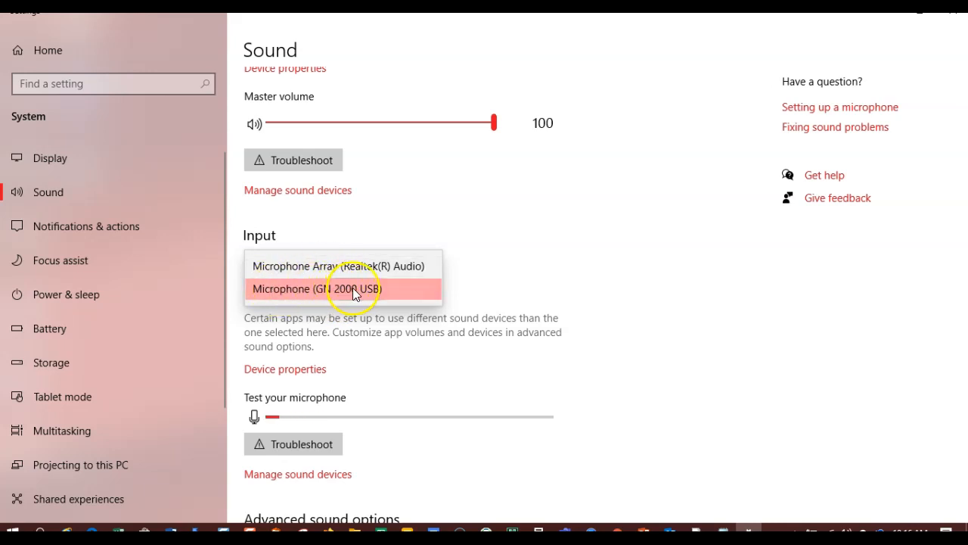
pyautogui.click(355, 289)
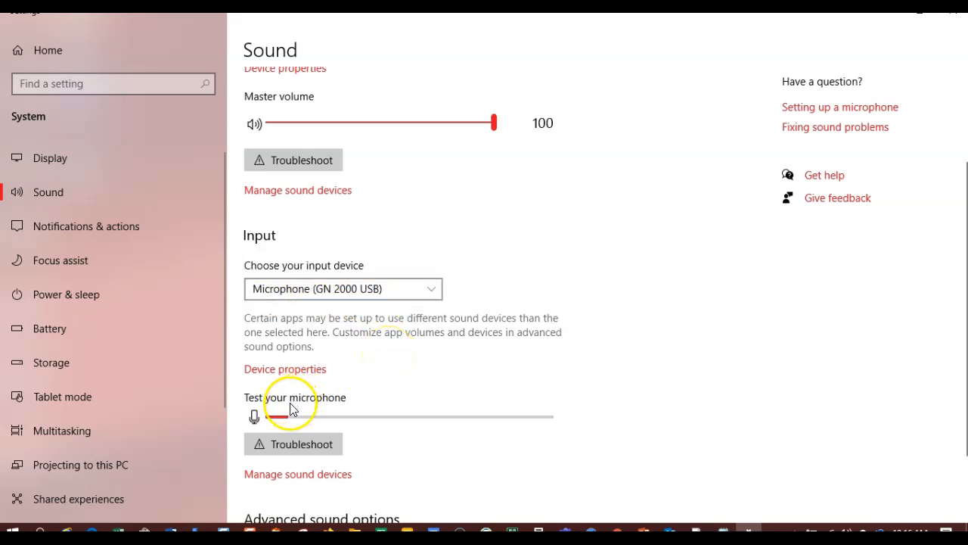
pyautogui.moveTo(286, 402)
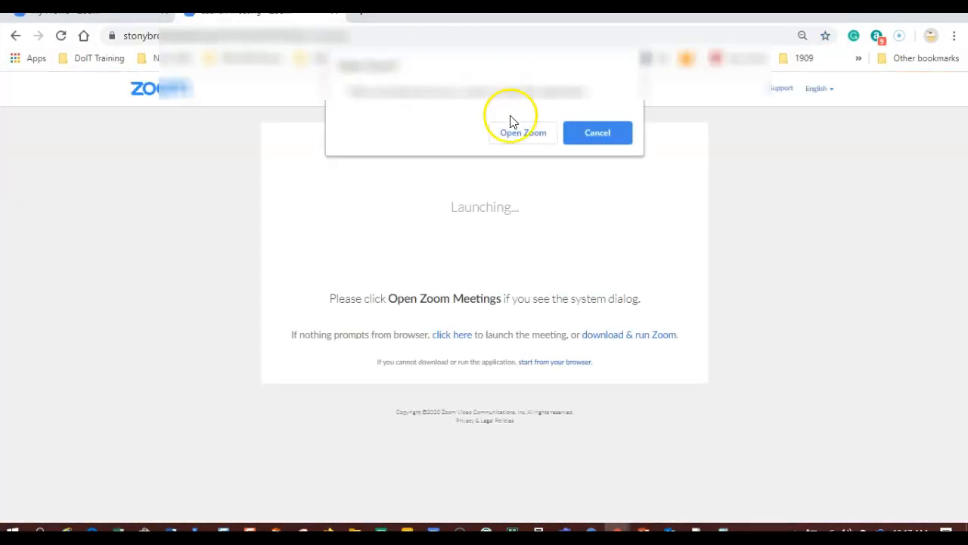
# Step: Allow Chrome to open the meeting in the Zoom app
pyautogui.click(523, 133)
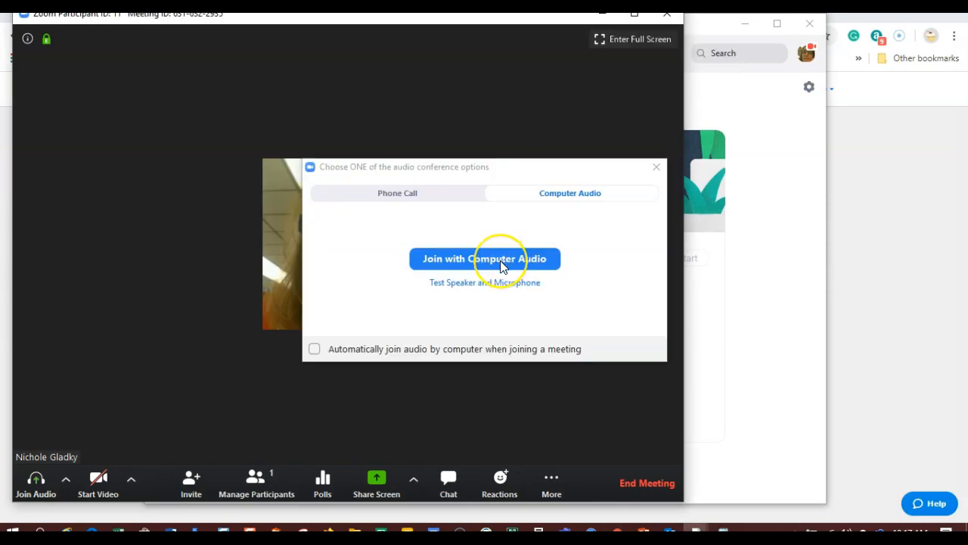
# Step: Join the Zoom meeting audio with Join with Computer Audio
pyautogui.click(485, 258)
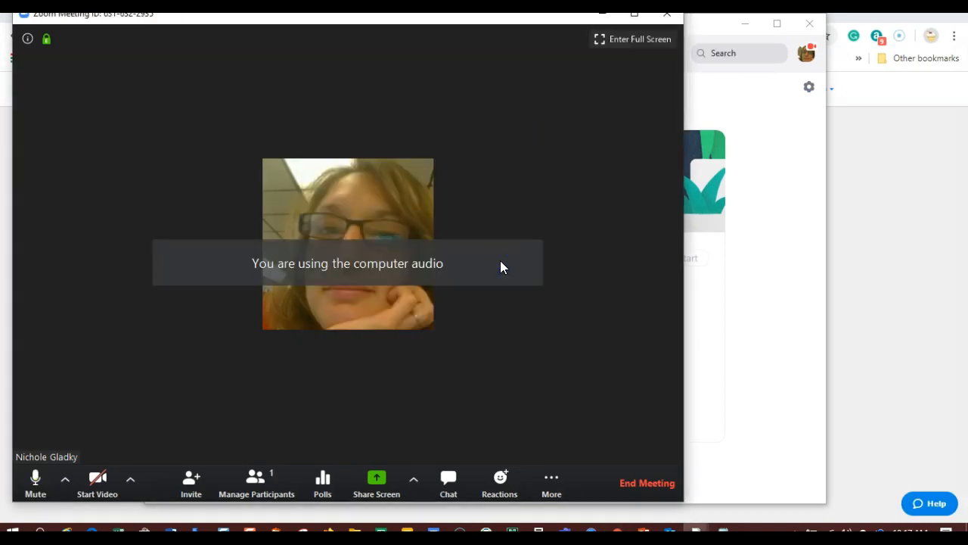
pyautogui.moveTo(189, 452)
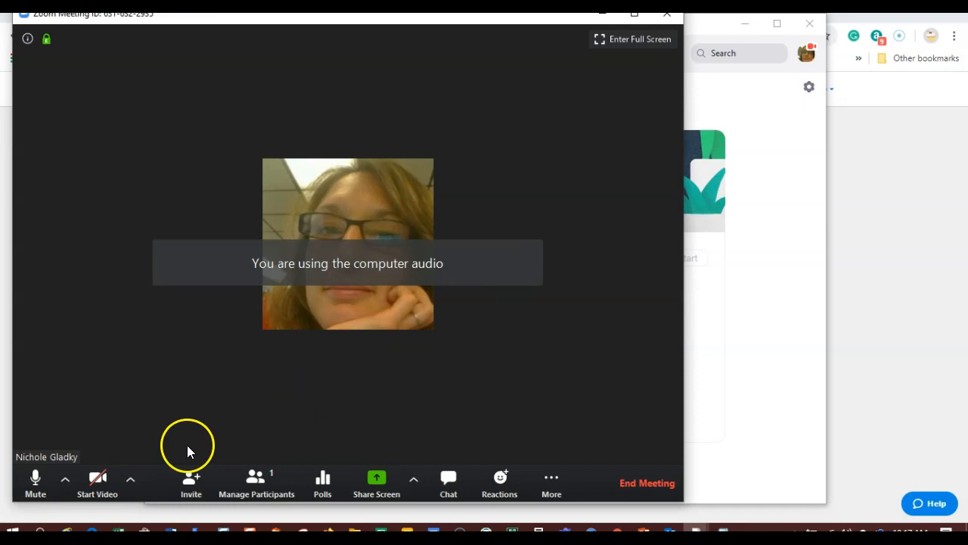
pyautogui.moveTo(35, 477)
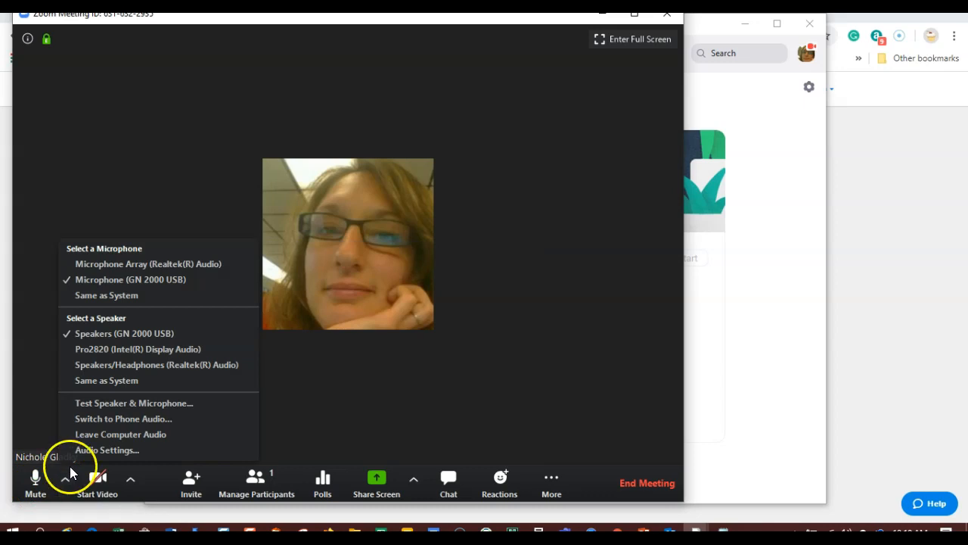
pyautogui.moveTo(123, 333)
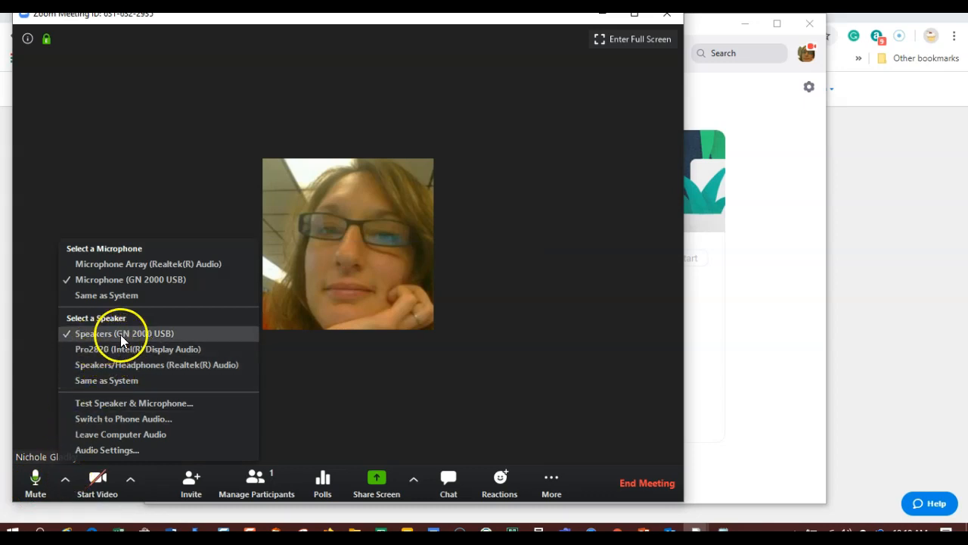
pyautogui.moveTo(125, 365)
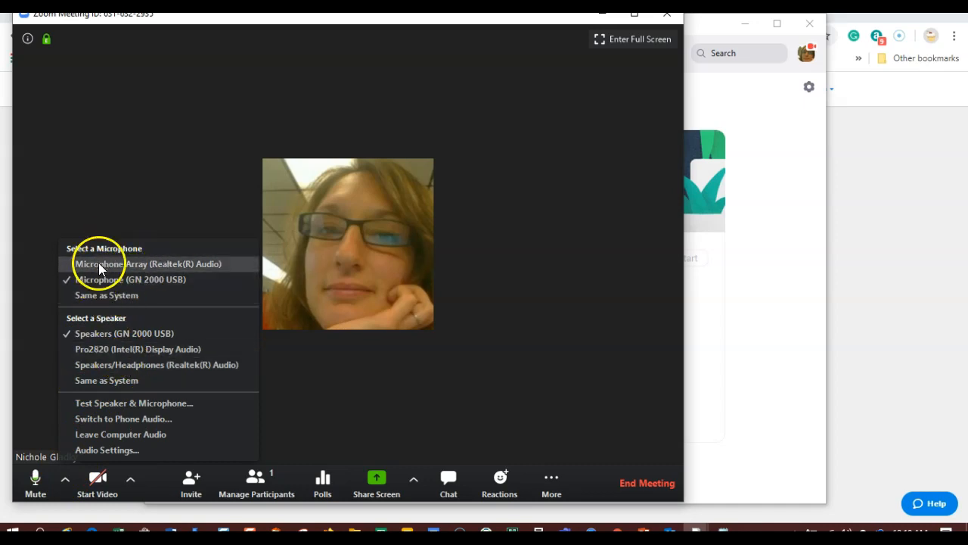
pyautogui.moveTo(144, 266)
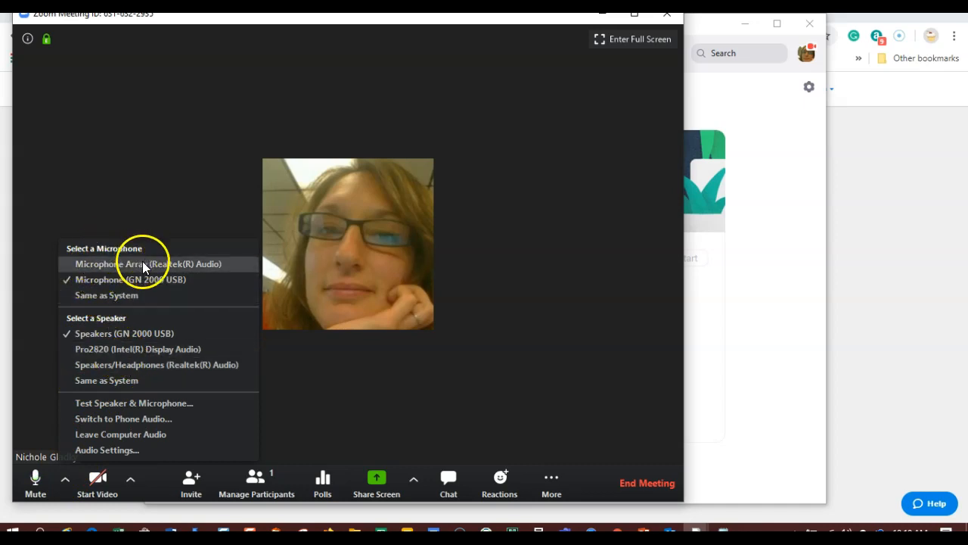
pyautogui.moveTo(210, 270)
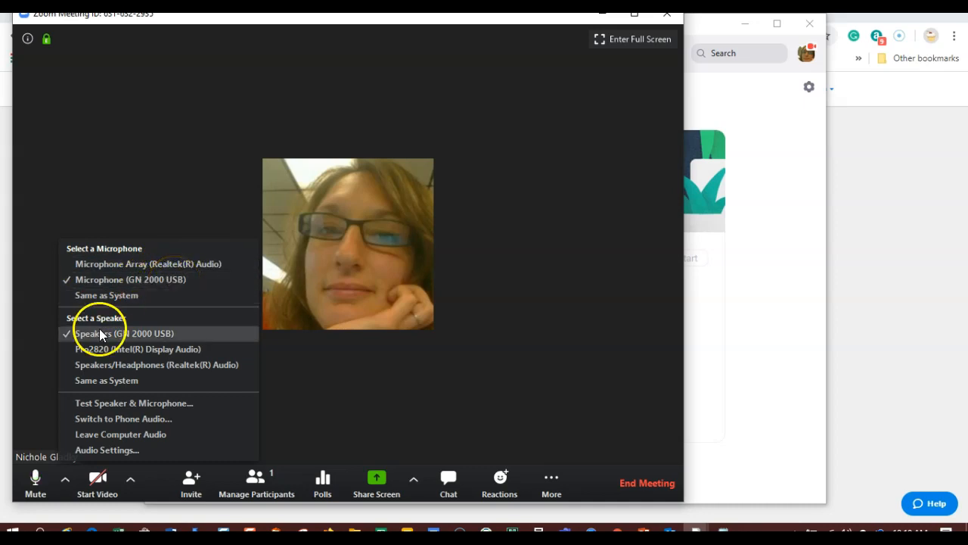
pyautogui.moveTo(130, 279)
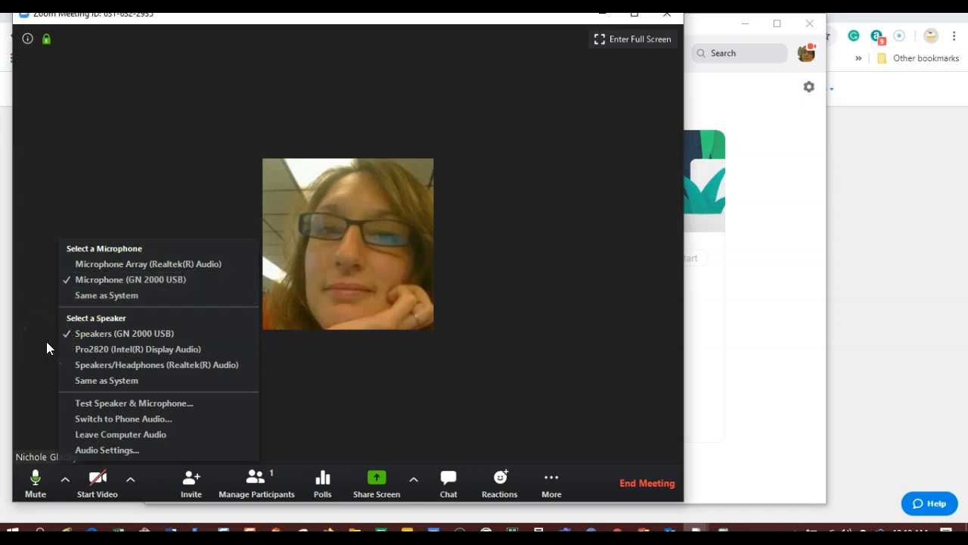
pyautogui.click(117, 433)
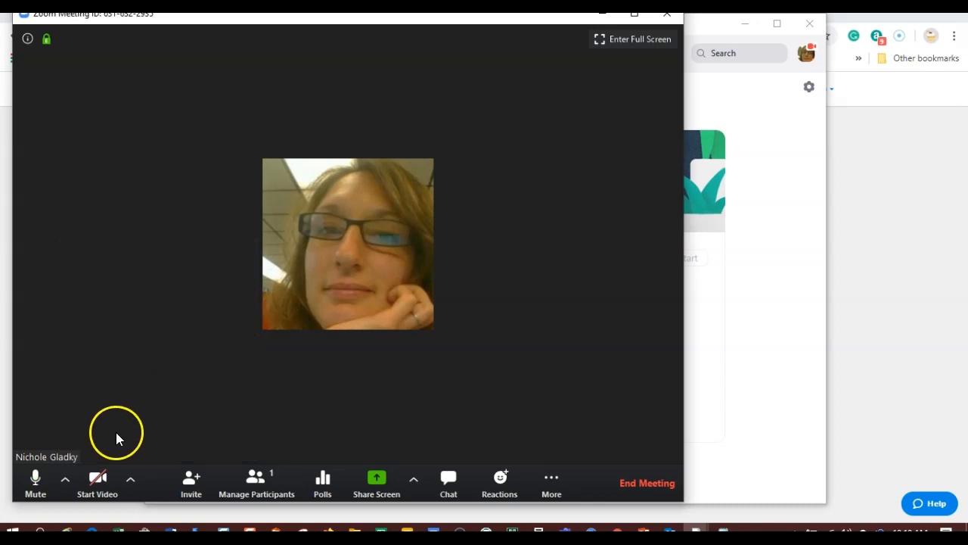
pyautogui.click(65, 479)
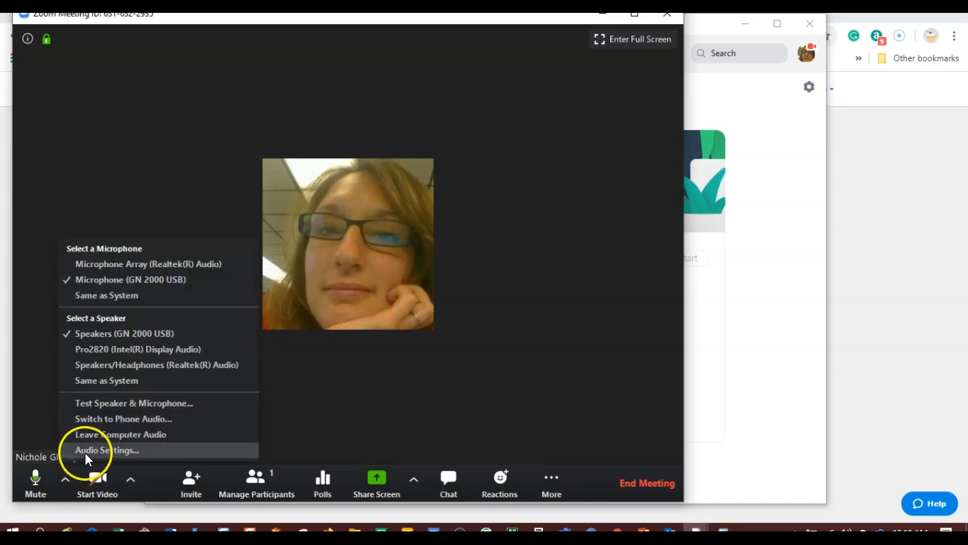
# Step: In Zoom Audio Settings, test the GN 2000 USB microphone and adjust its volume
pyautogui.click(106, 450)
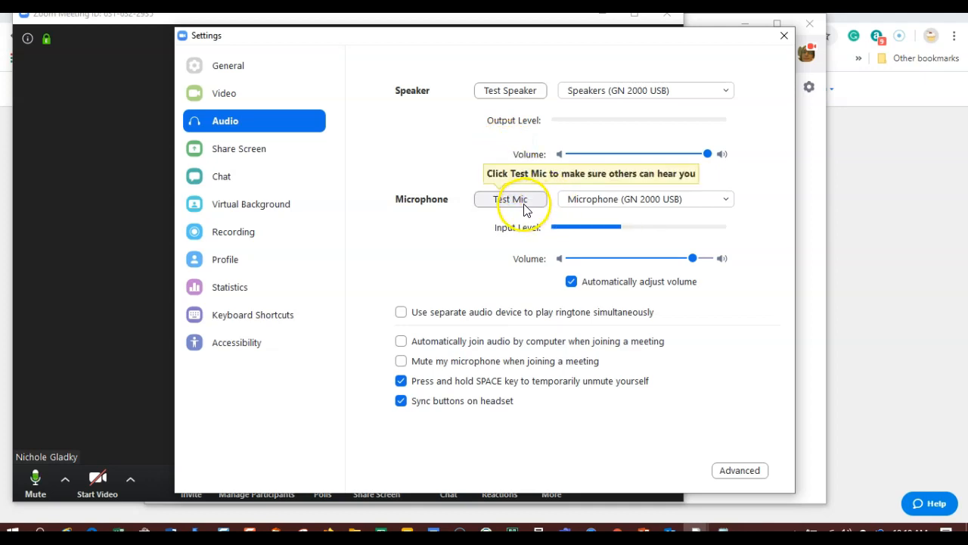
pyautogui.click(724, 198)
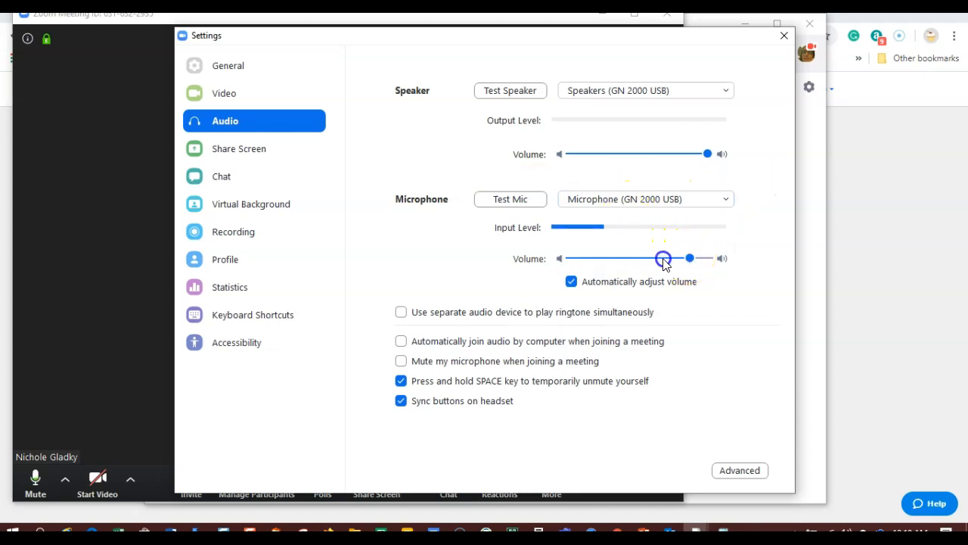
pyautogui.moveTo(663, 258); pyautogui.dragTo(693, 258)
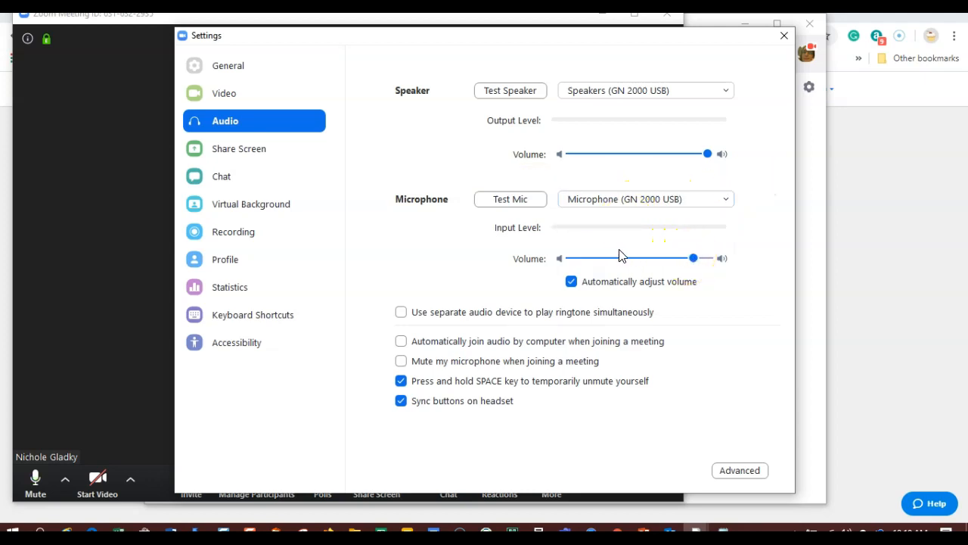
pyautogui.moveTo(521, 125)
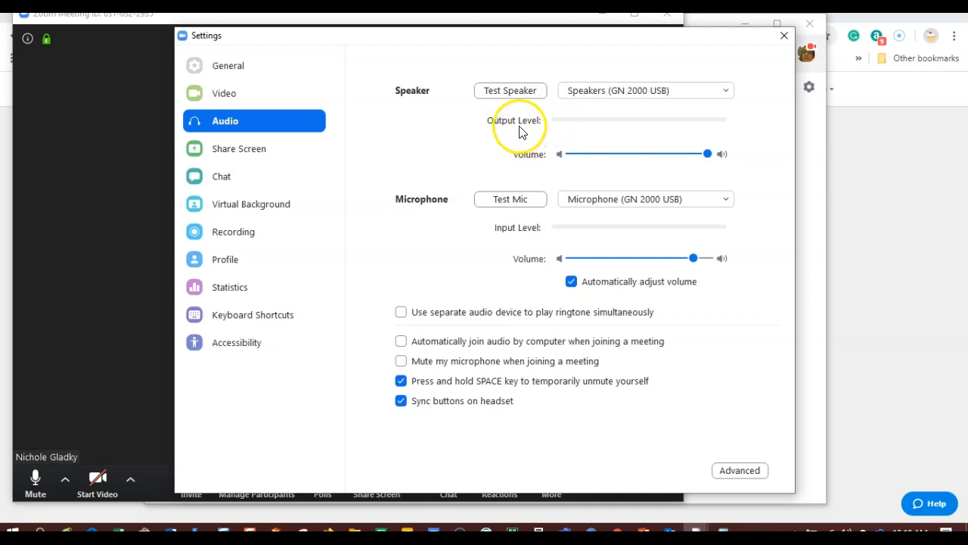
# Step: Play and stop the speaker test sound, then close the Settings window
pyautogui.click(510, 90)
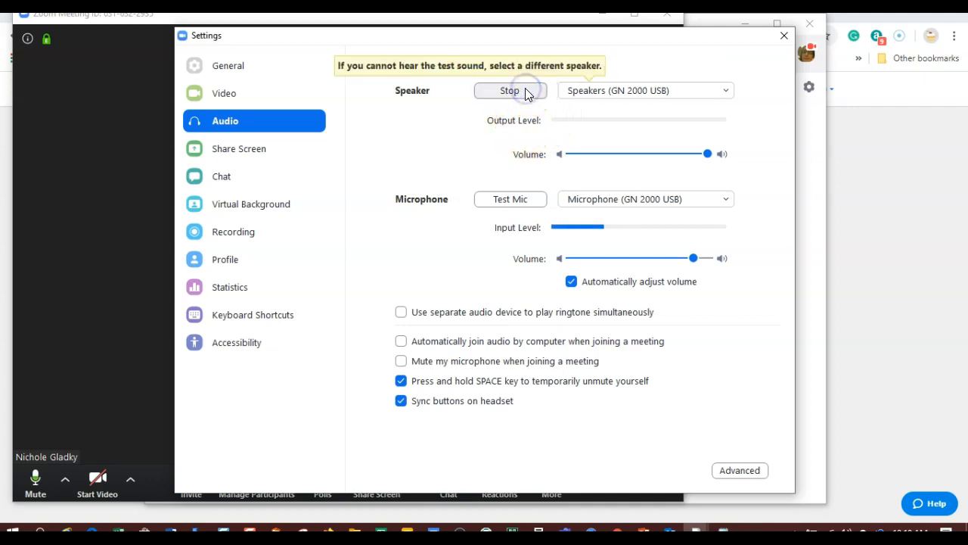
pyautogui.click(510, 90)
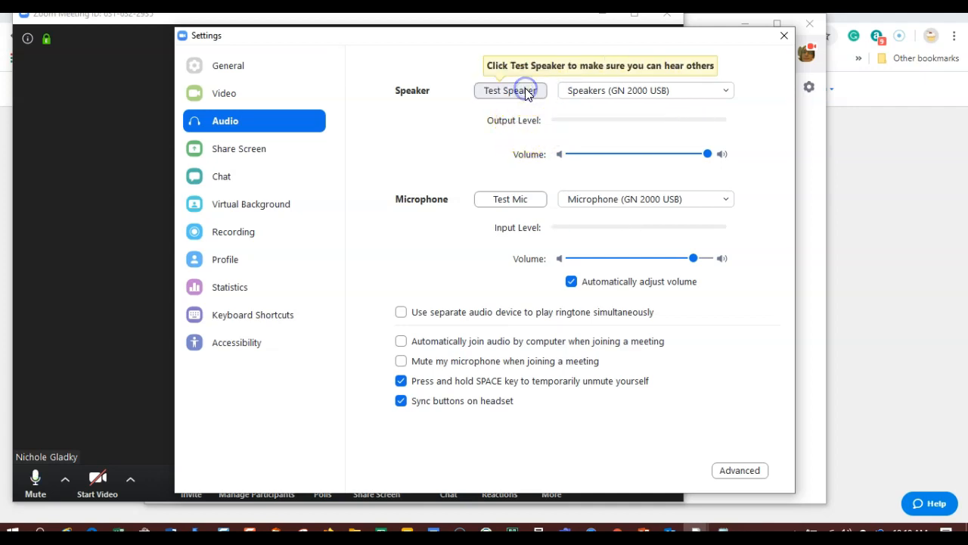
pyautogui.click(783, 35)
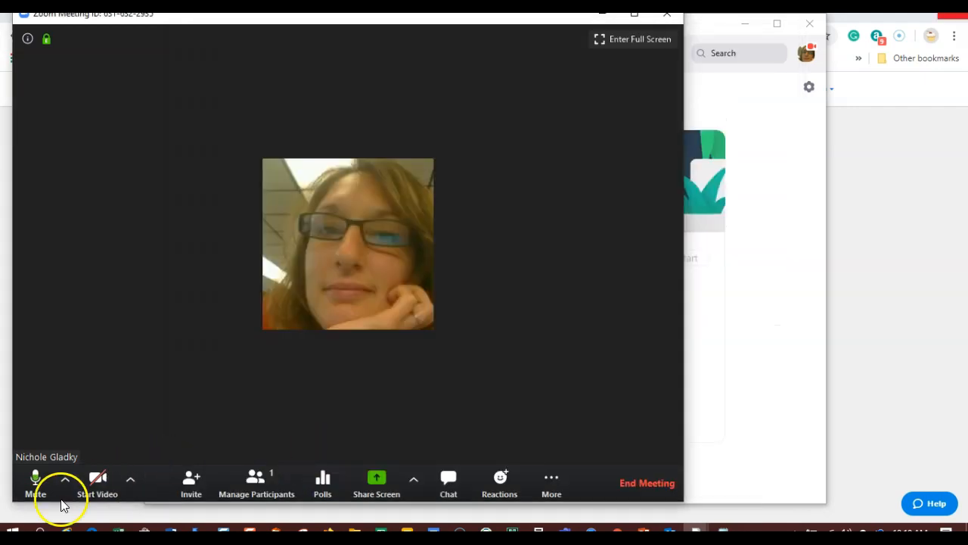